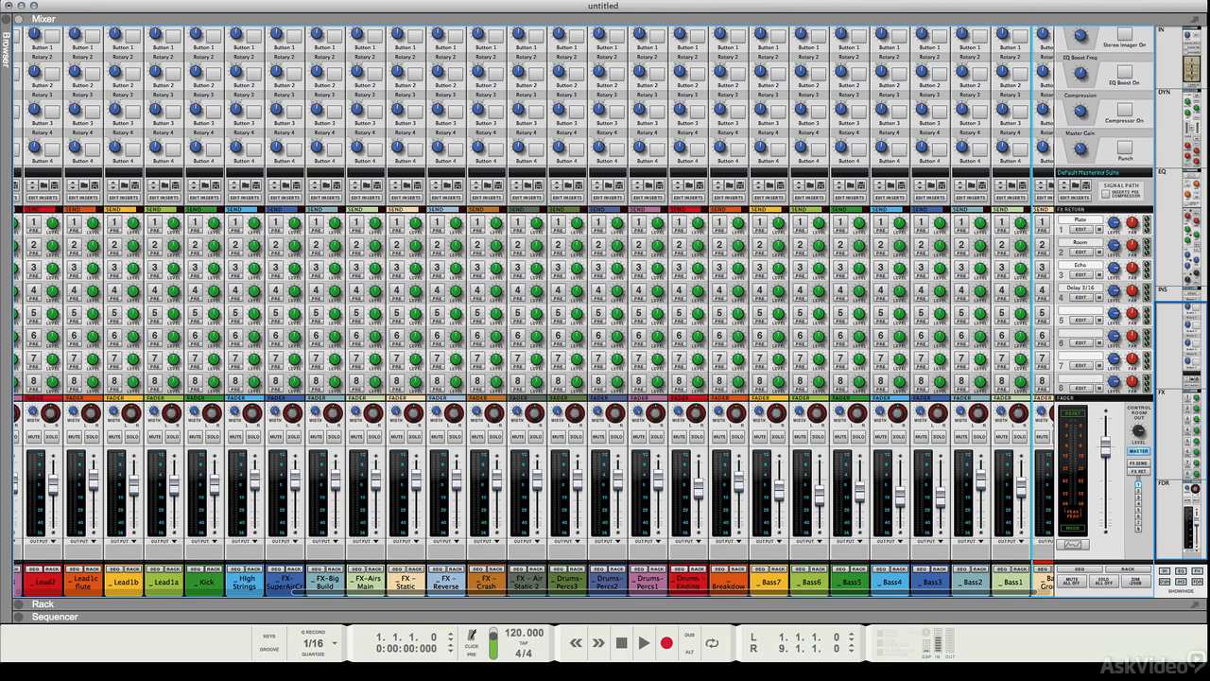
{"action": "mouse_move", "coordinate": [836, 412]}
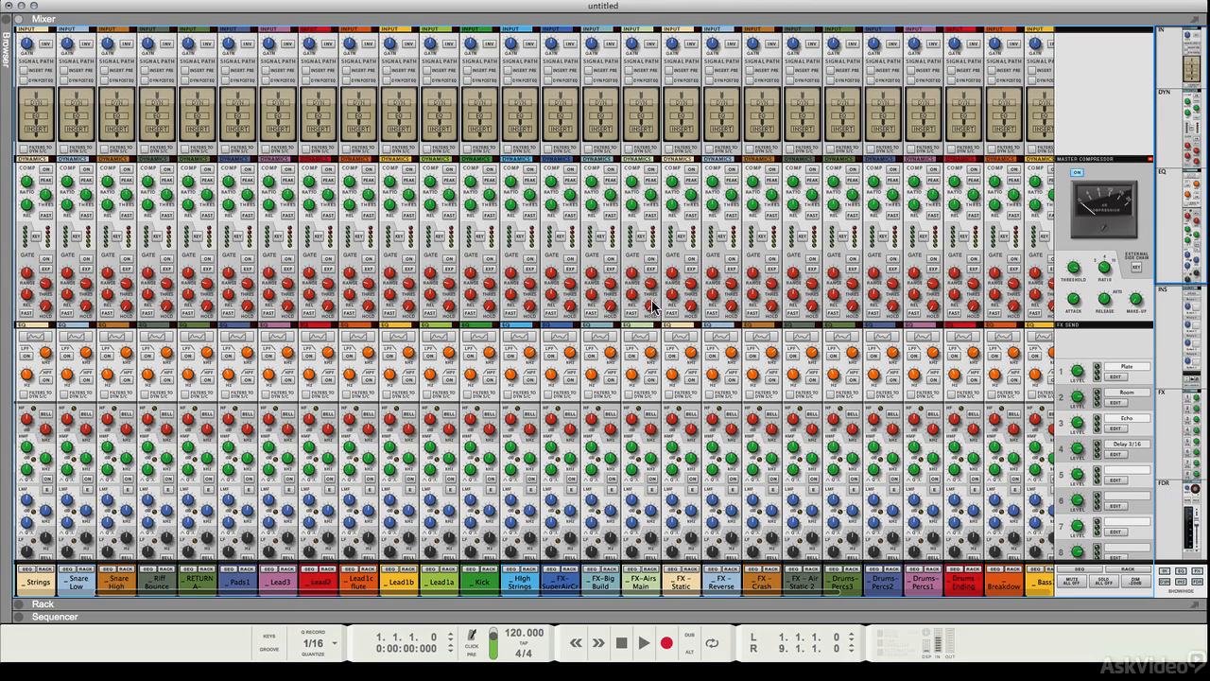
{"action": "mouse_move", "coordinate": [652, 520]}
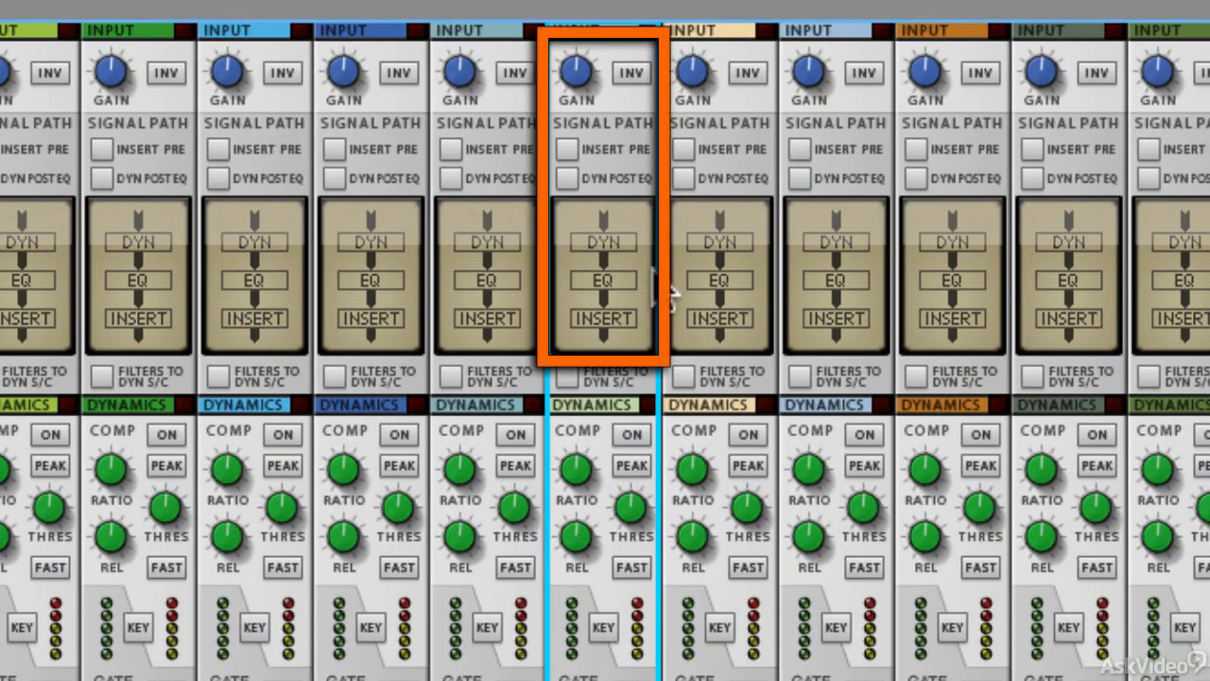
{"action": "mouse_move", "coordinate": [603, 215]}
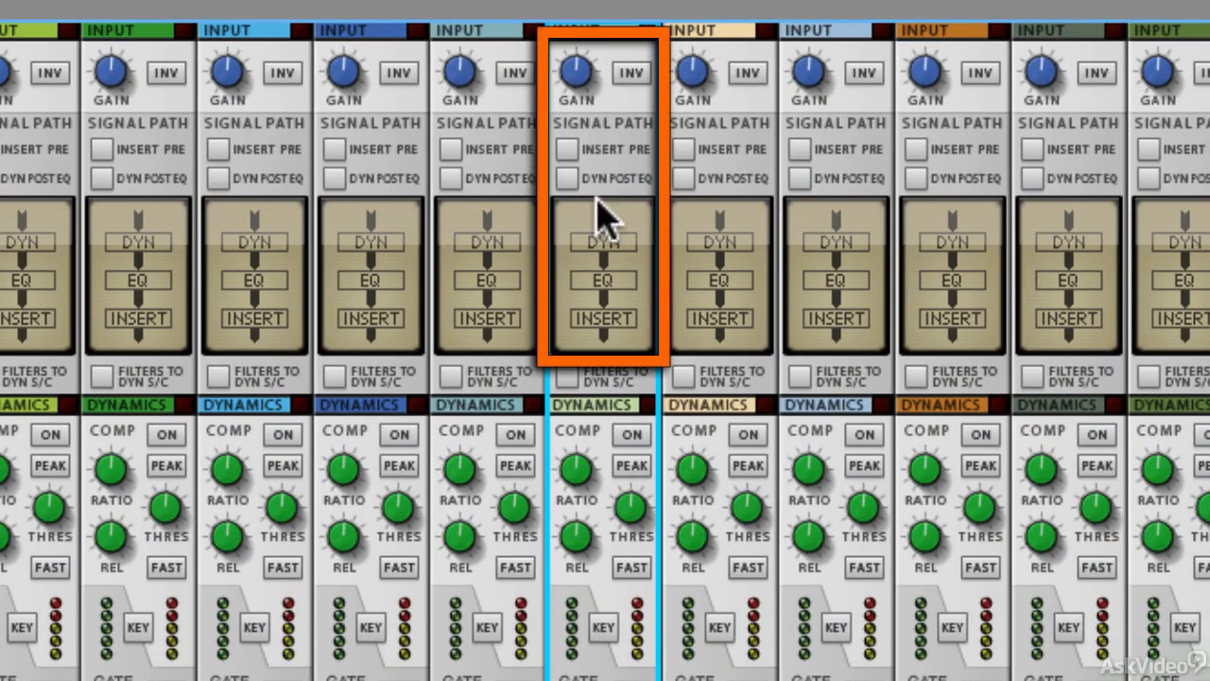
Scroll the channel strip down through Dynamics, EQ and Inserts to the Send section
{"action": "scroll", "scroll_direction": "down", "scroll_amount": 3}
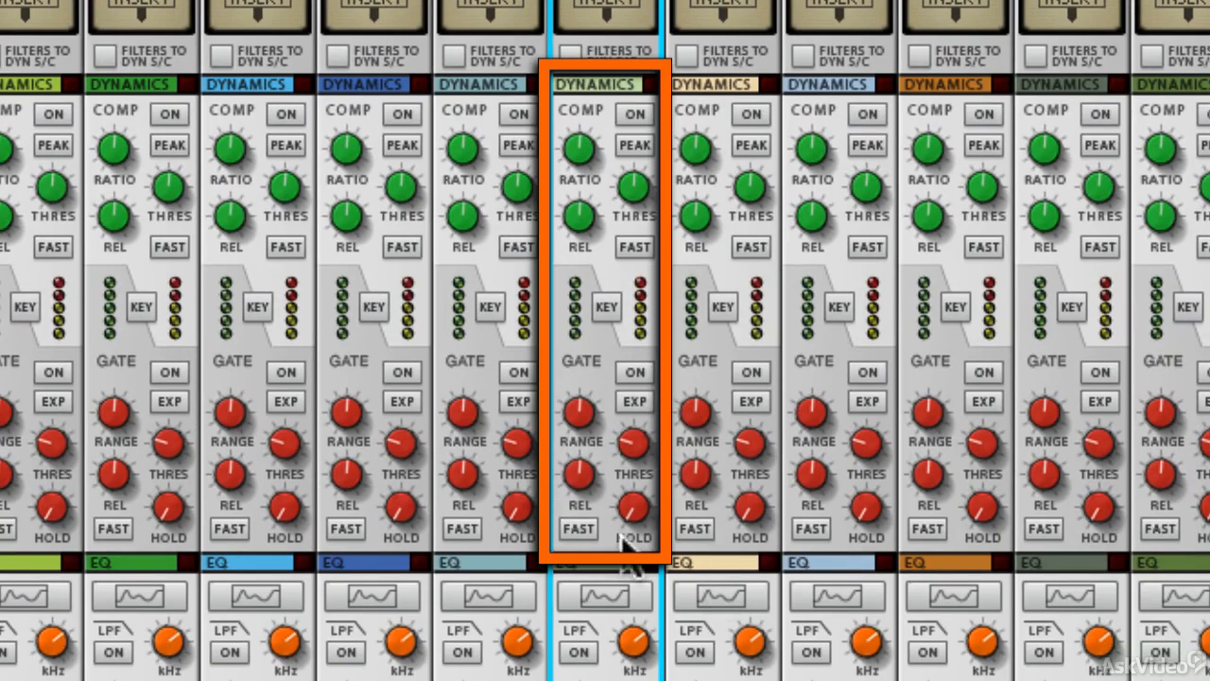
{"action": "scroll", "scroll_direction": "down", "scroll_amount": 3}
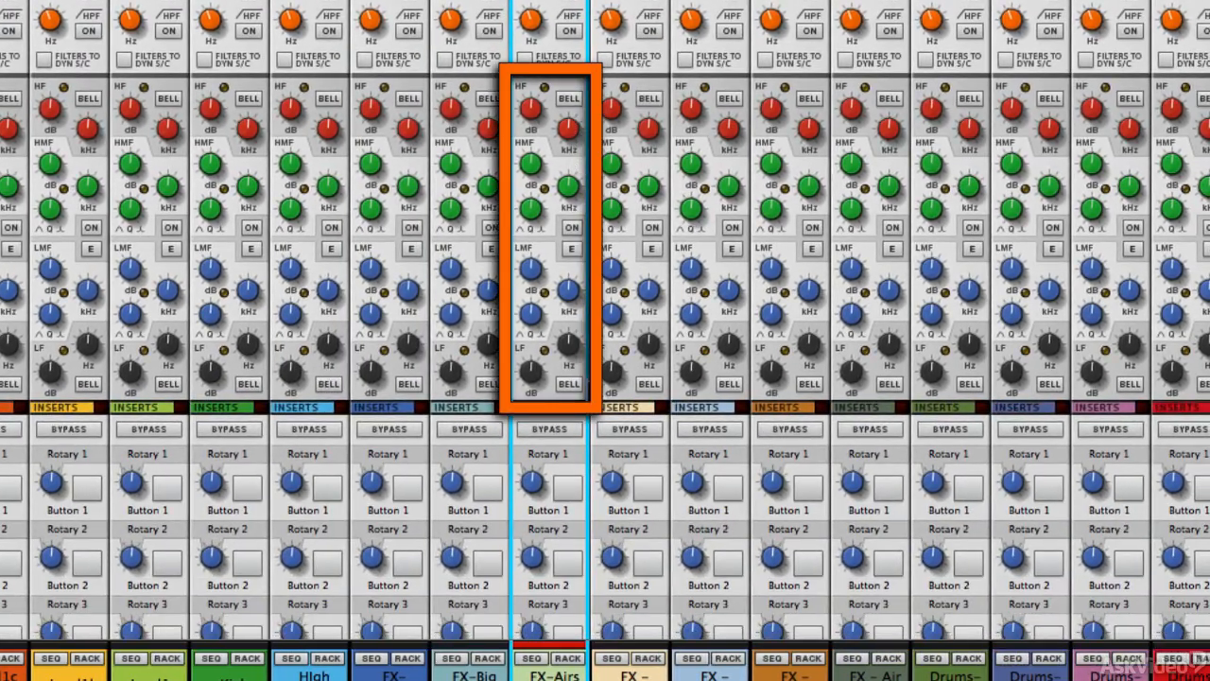
{"action": "scroll", "scroll_direction": "down", "scroll_amount": 3}
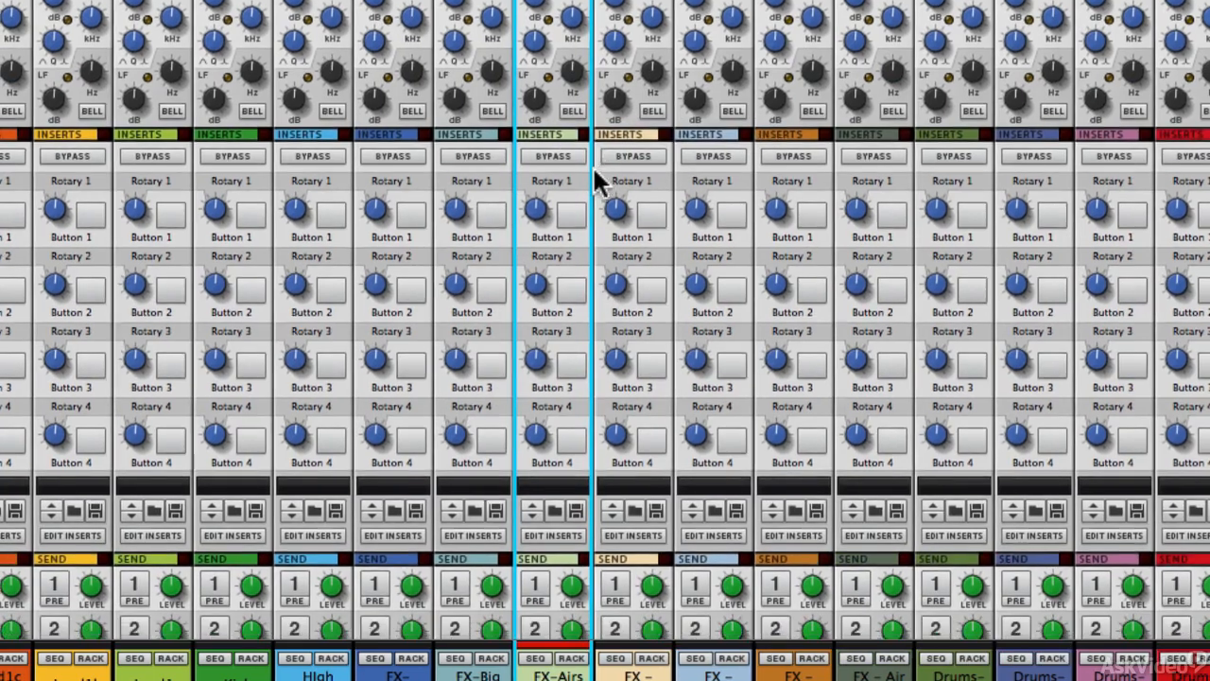
{"action": "scroll", "scroll_direction": "down", "scroll_amount": 3}
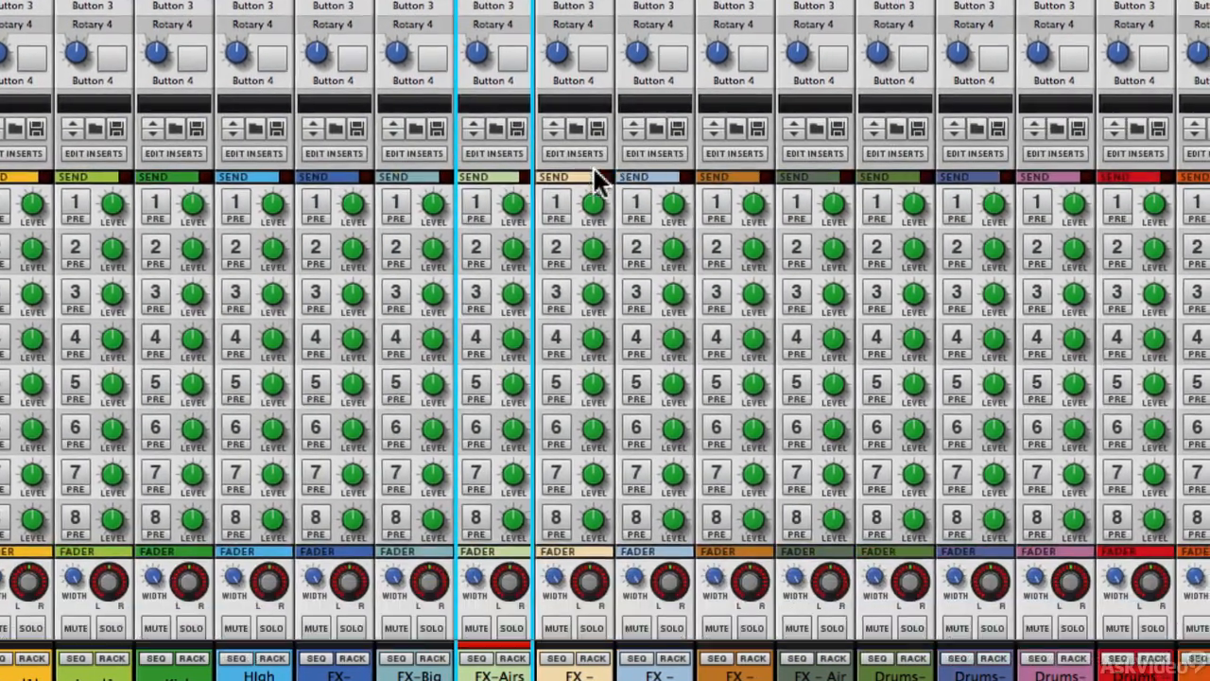
{"action": "left_click", "coordinate": [493, 128]}
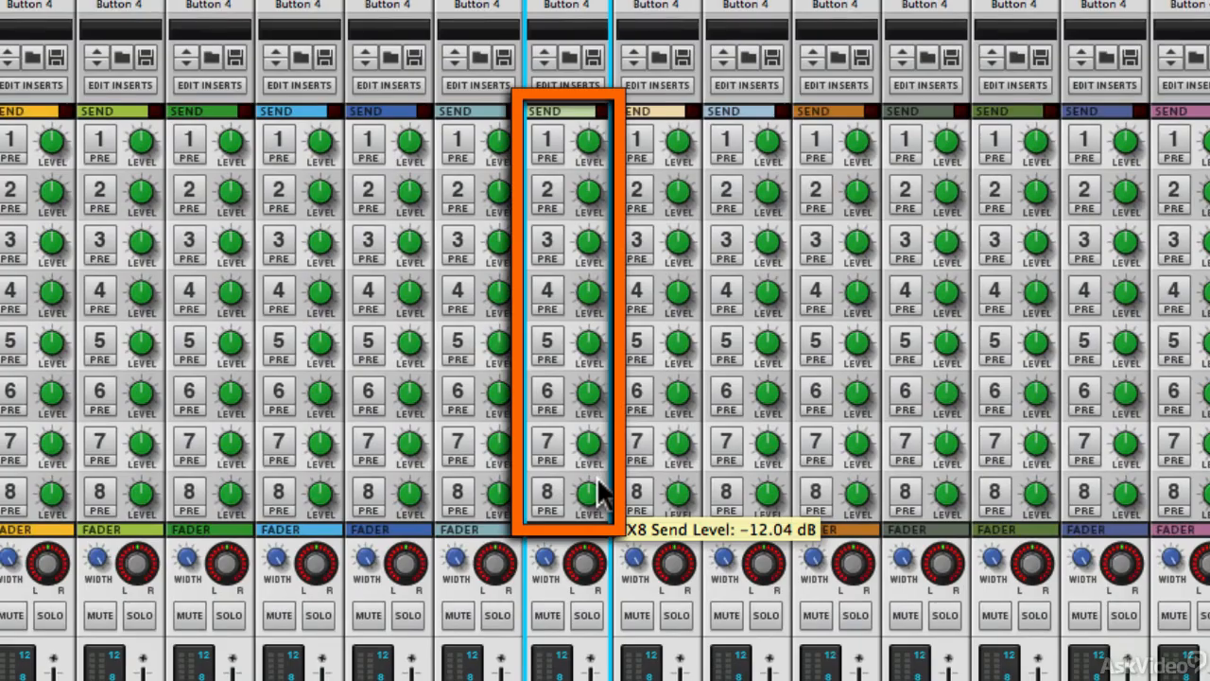
{"action": "scroll", "scroll_direction": "down", "scroll_amount": 3}
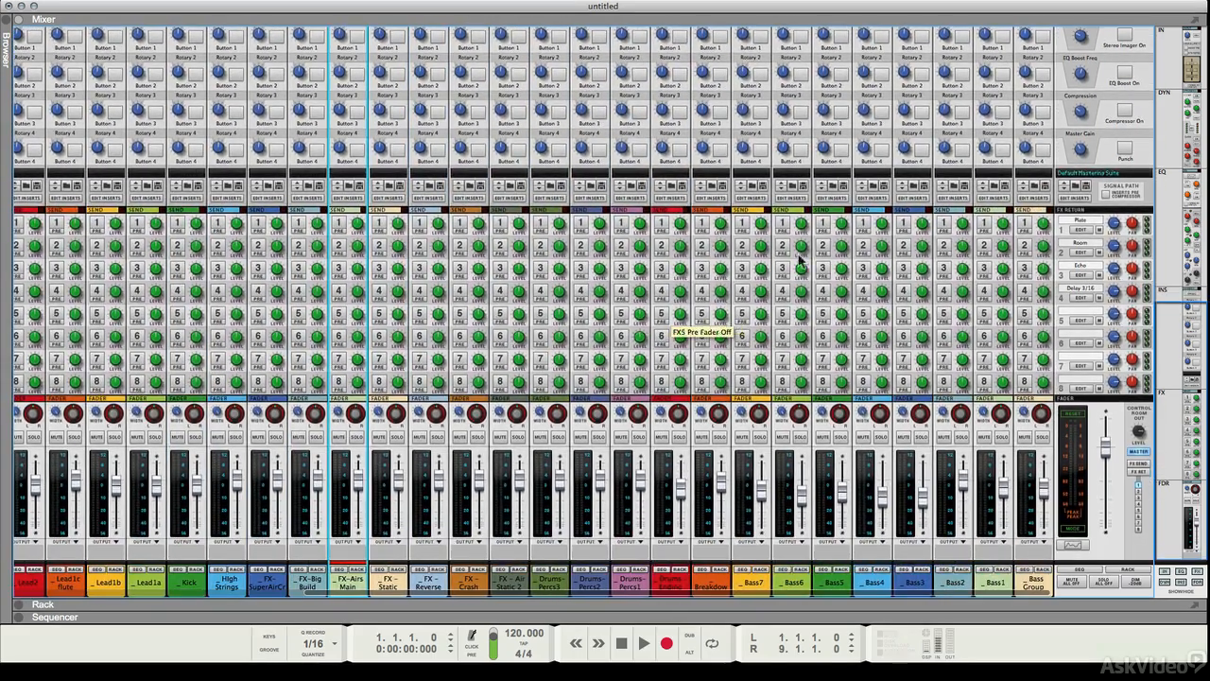
{"action": "mouse_move", "coordinate": [696, 227]}
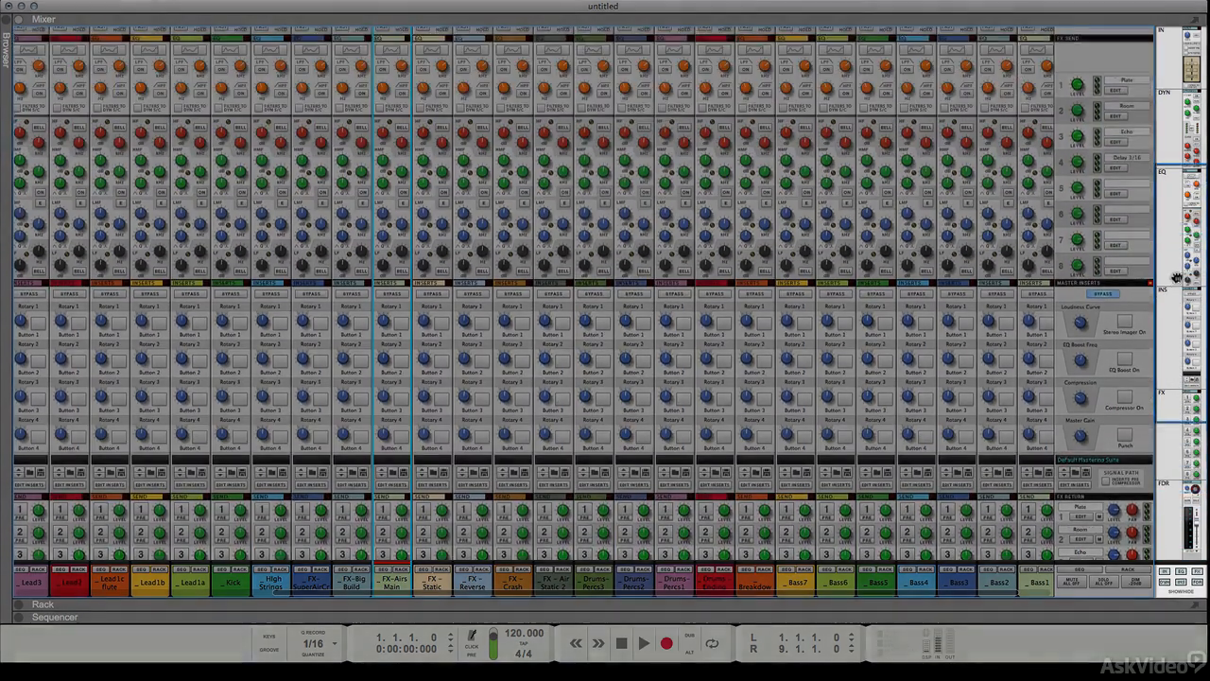
Scroll the mixer so the EQ section sits above the Inserts and Sends
{"action": "scroll", "scroll_direction": "down", "scroll_amount": 3}
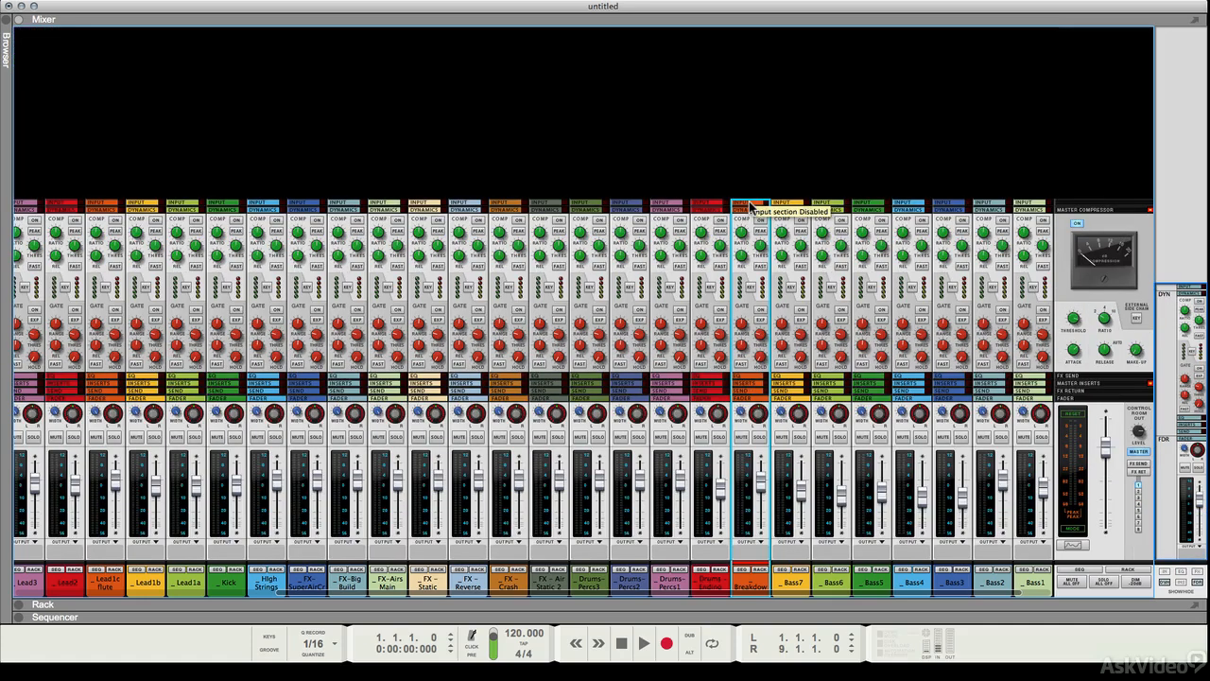
{"action": "mouse_move", "coordinate": [772, 314]}
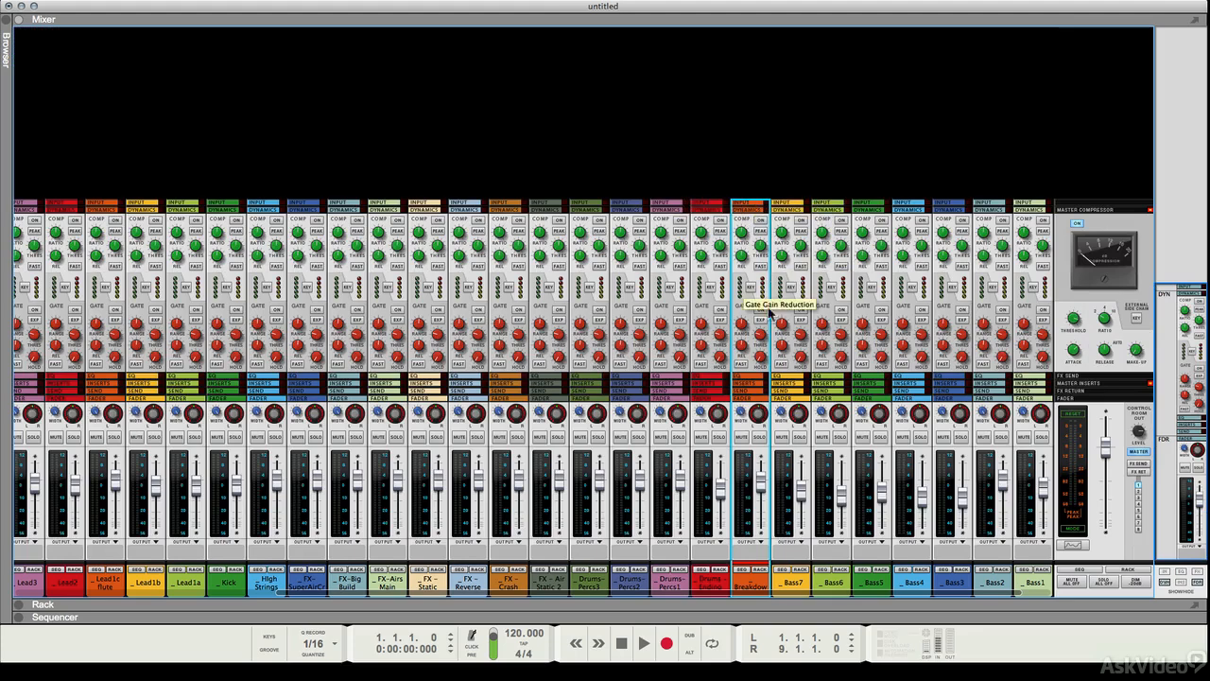
{"action": "mouse_move", "coordinate": [760, 337]}
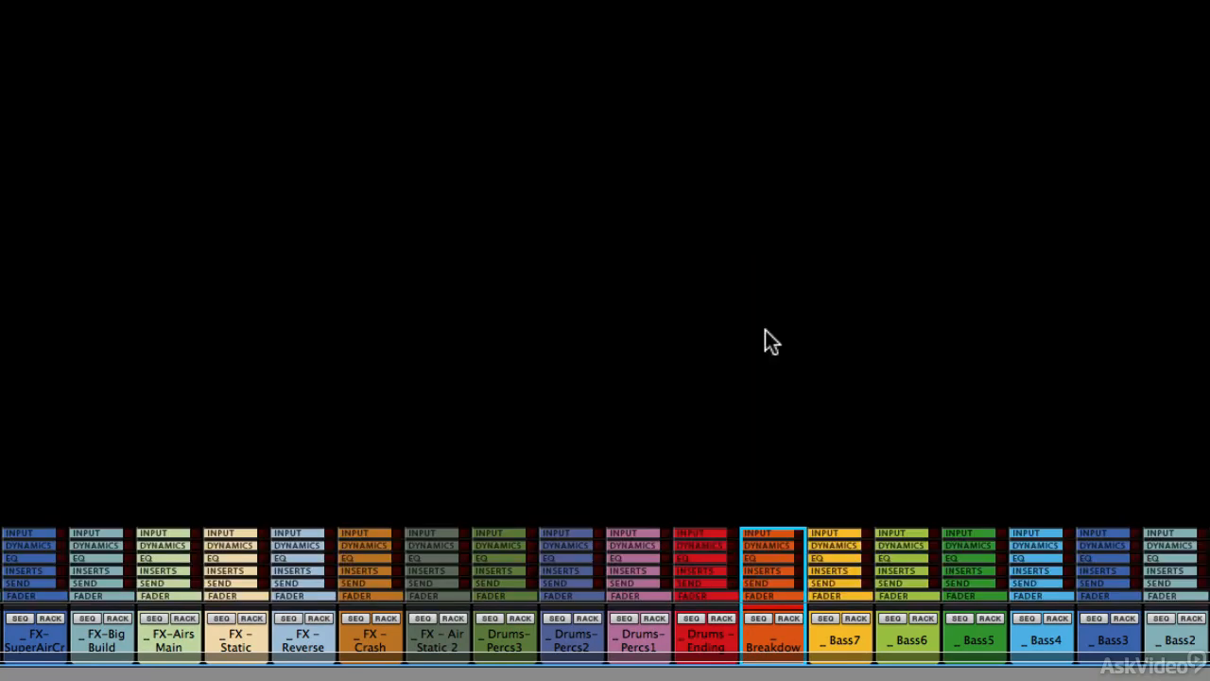
{"action": "mouse_move", "coordinate": [772, 605]}
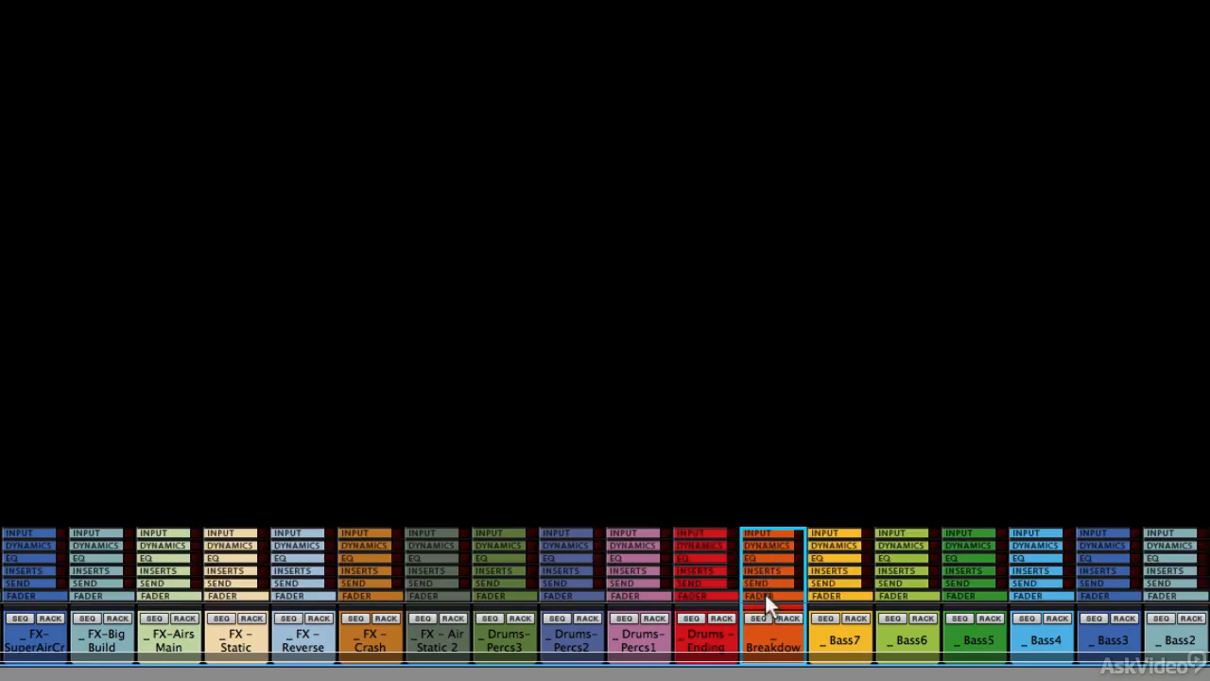
{"action": "mouse_move", "coordinate": [775, 344]}
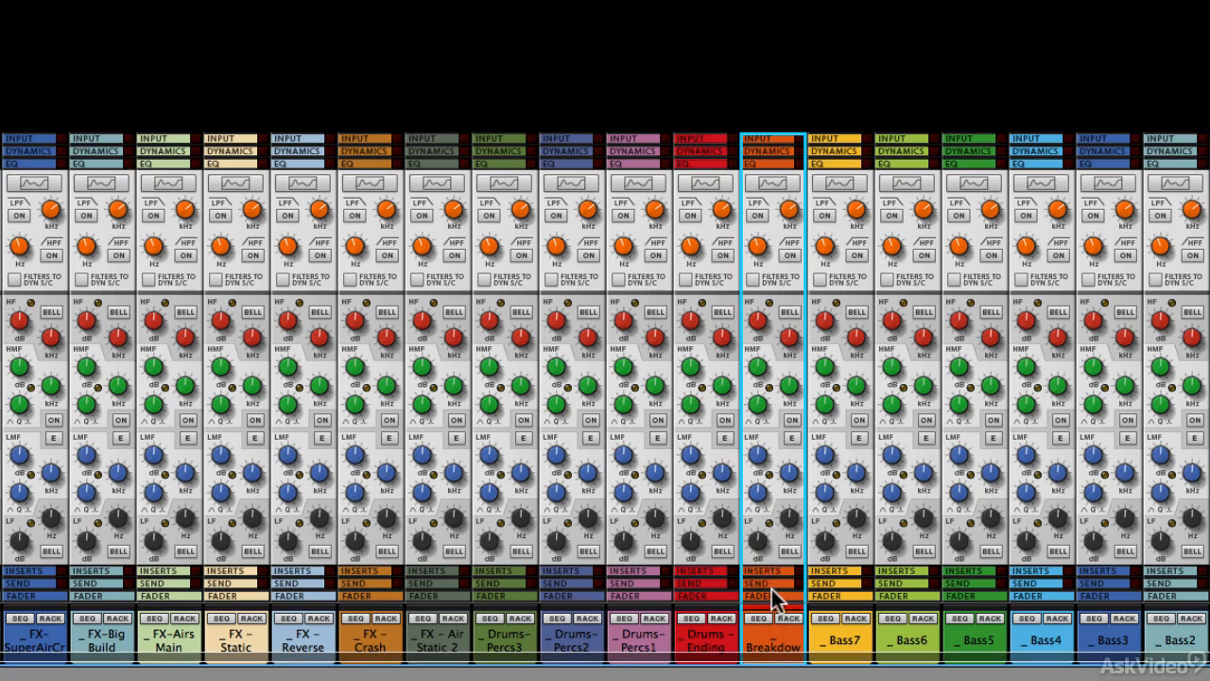
Scroll the mixer overview showing only EQ and fader sections on all channels
{"action": "scroll", "scroll_direction": "down", "scroll_amount": 3}
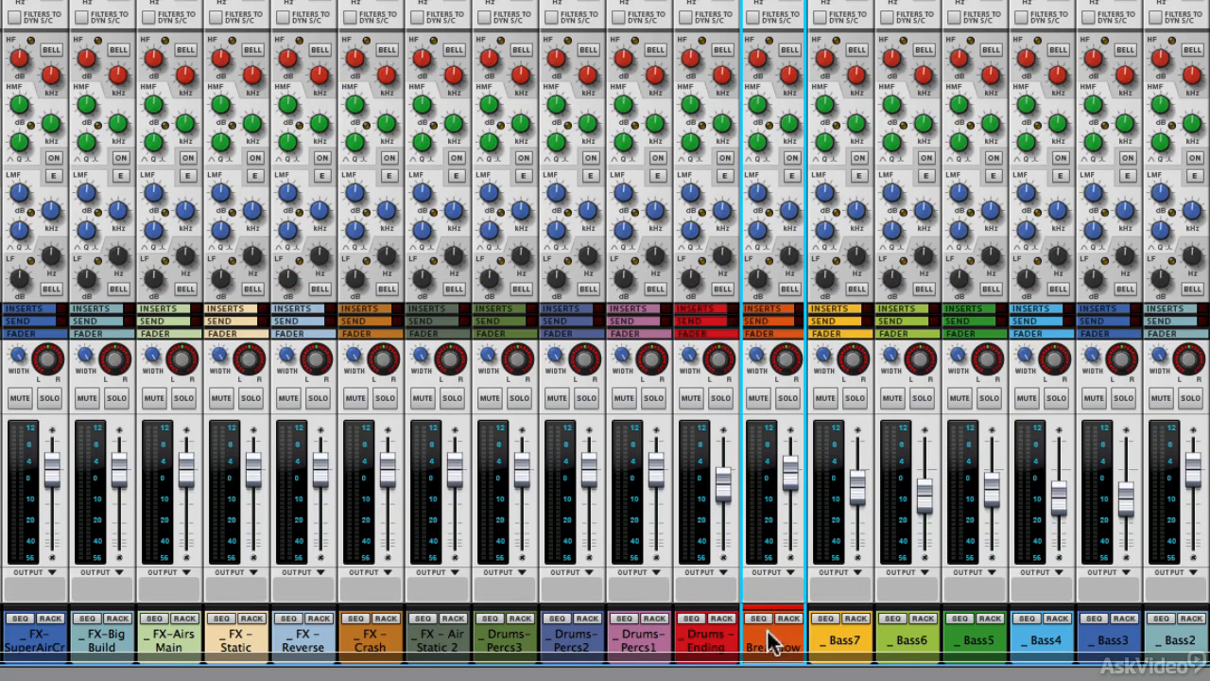
{"action": "left_click", "coordinate": [771, 639]}
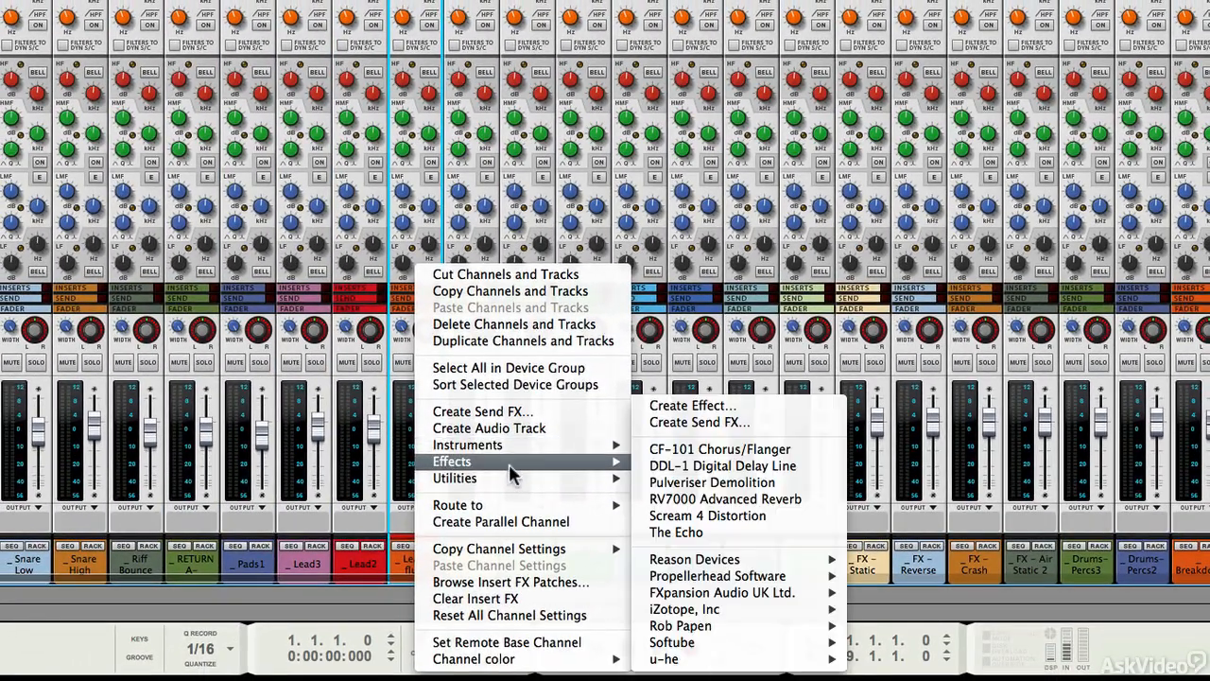
{"action": "mouse_move", "coordinate": [488, 427]}
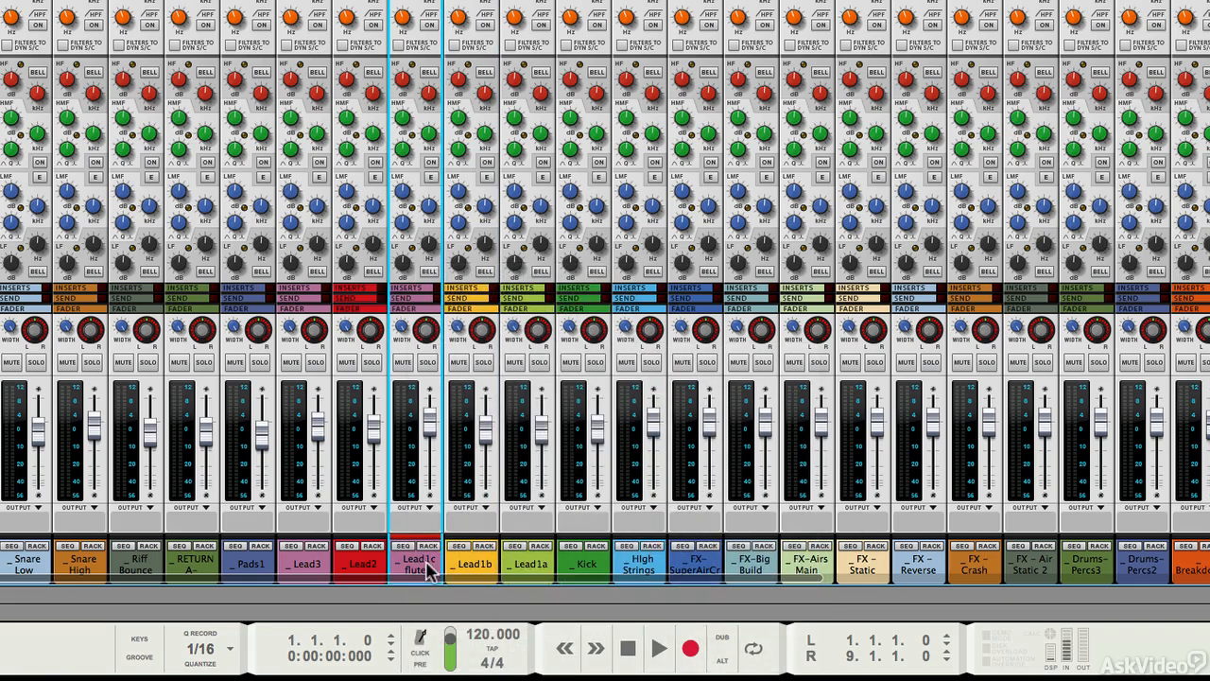
Recolour the Lead channel via its Channel color context submenu
{"action": "right_click", "coordinate": [514, 563]}
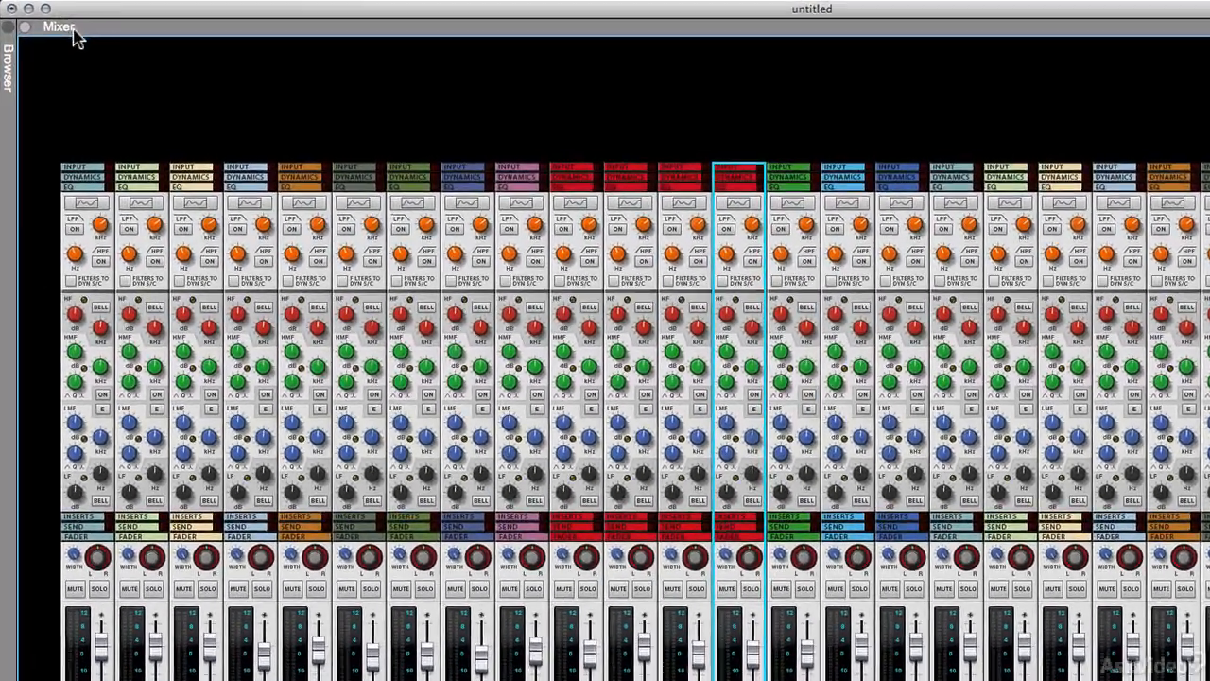
Collapse the mixer so the Rack of mix channel devices fills the window
{"action": "left_click", "coordinate": [26, 28]}
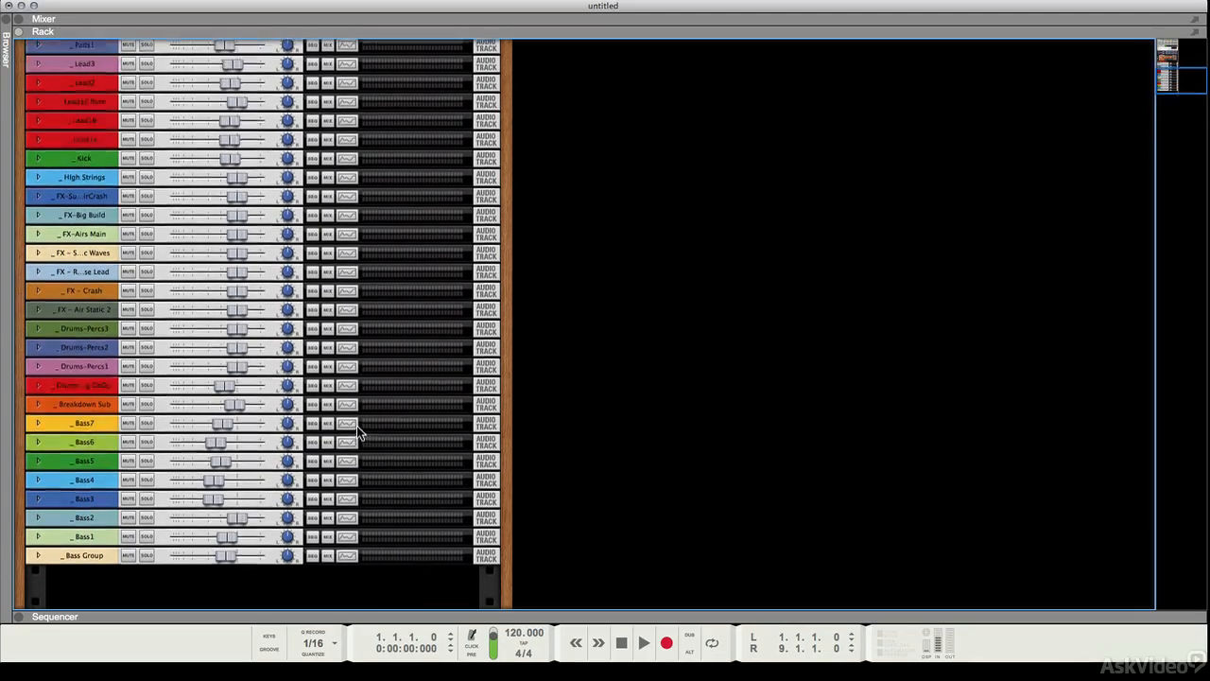
{"action": "scroll", "scroll_direction": "up", "scroll_amount": 3}
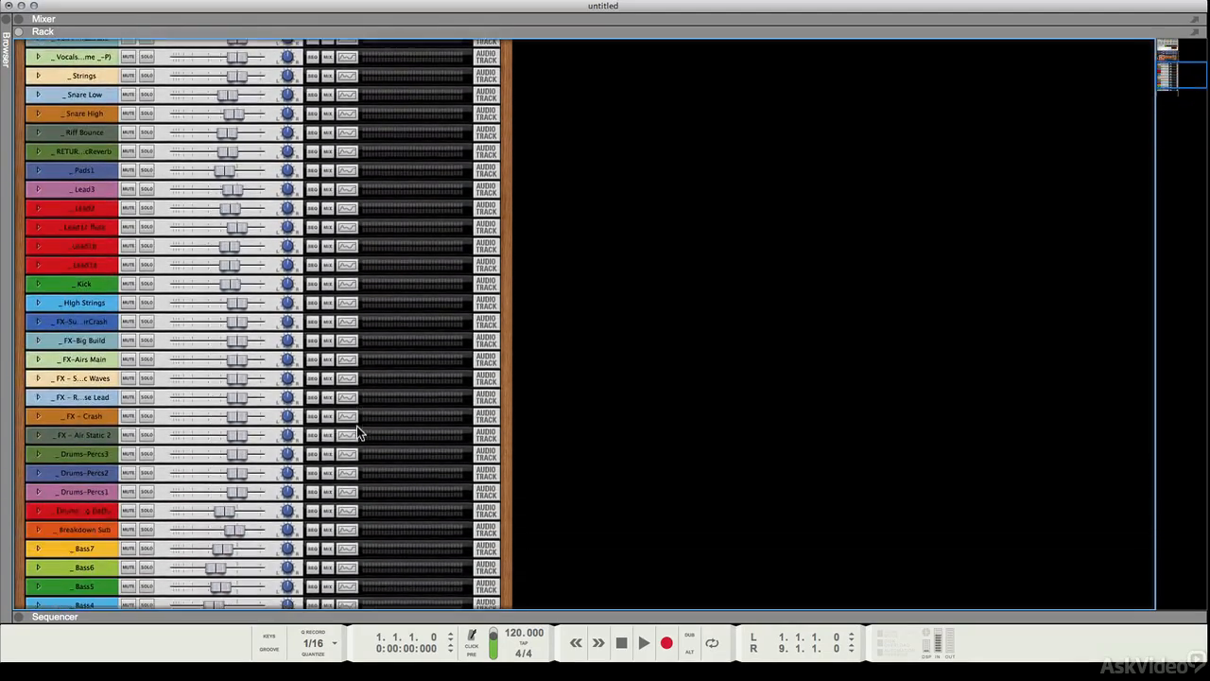